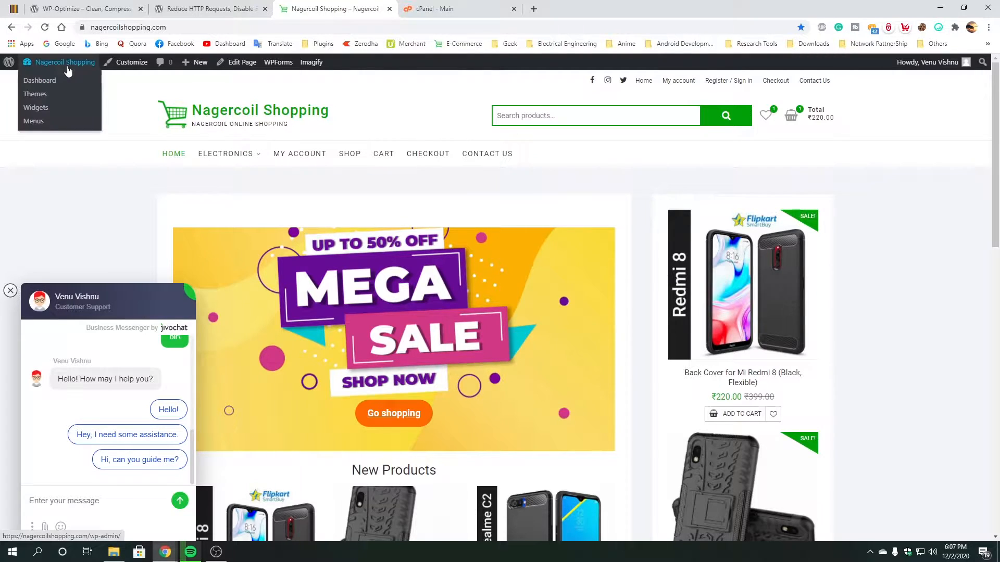
# From the storefront, reach Installed Plugins and filter to inactive plugins, leaving CCAvenue Payment Gateway.
pyautogui.click(40, 80)
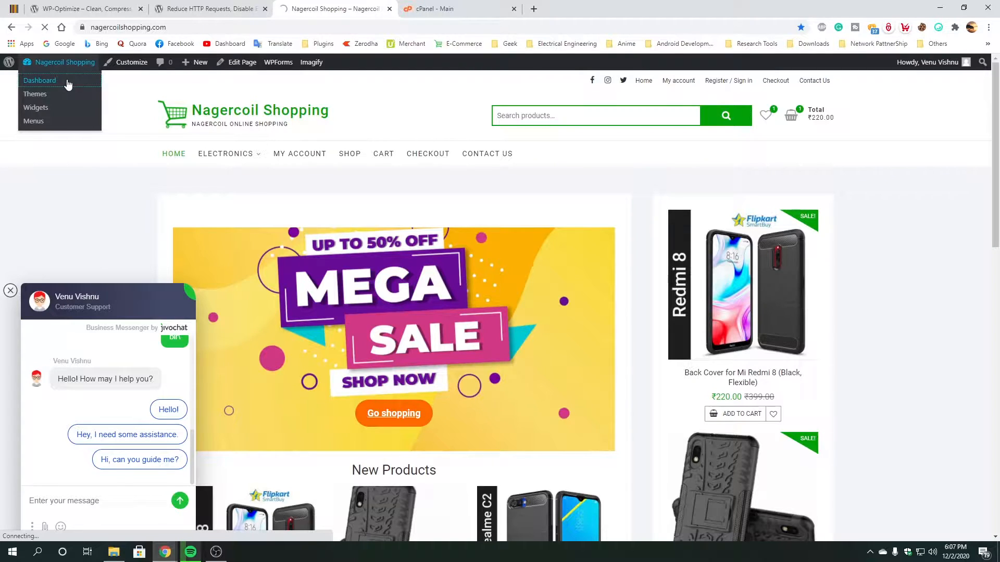
pyautogui.click(39, 80)
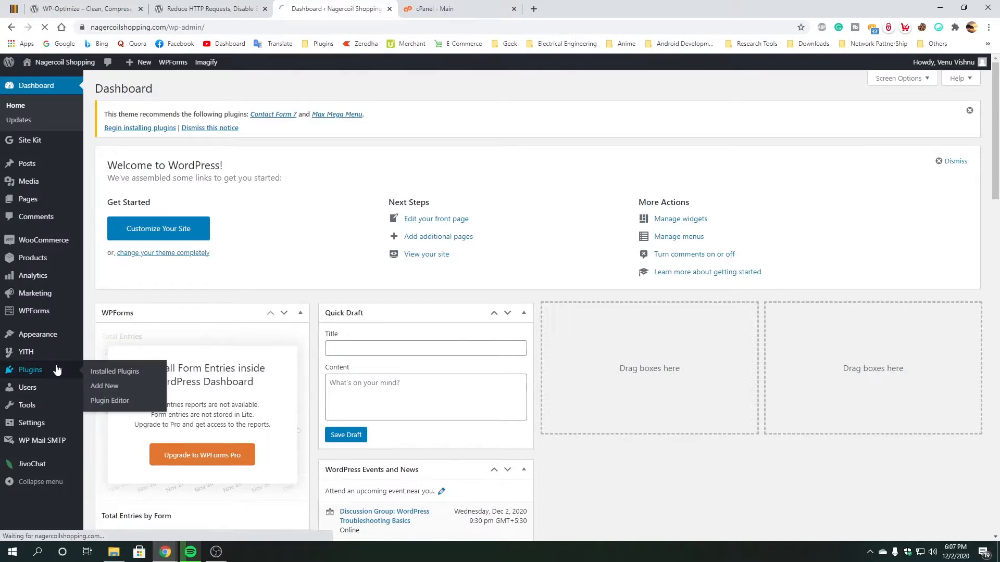
pyautogui.click(115, 372)
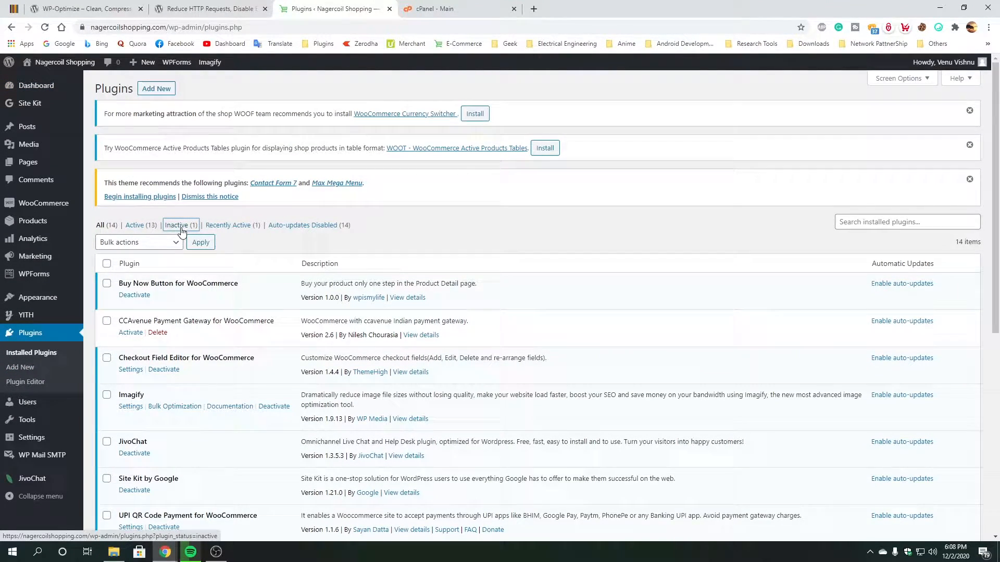
pyautogui.click(176, 224)
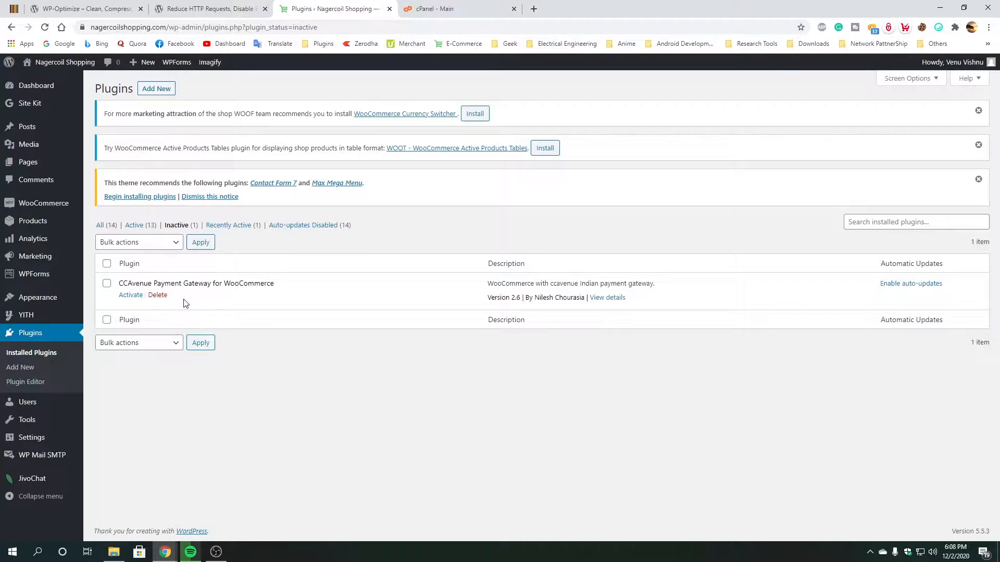
pyautogui.moveTo(157, 295)
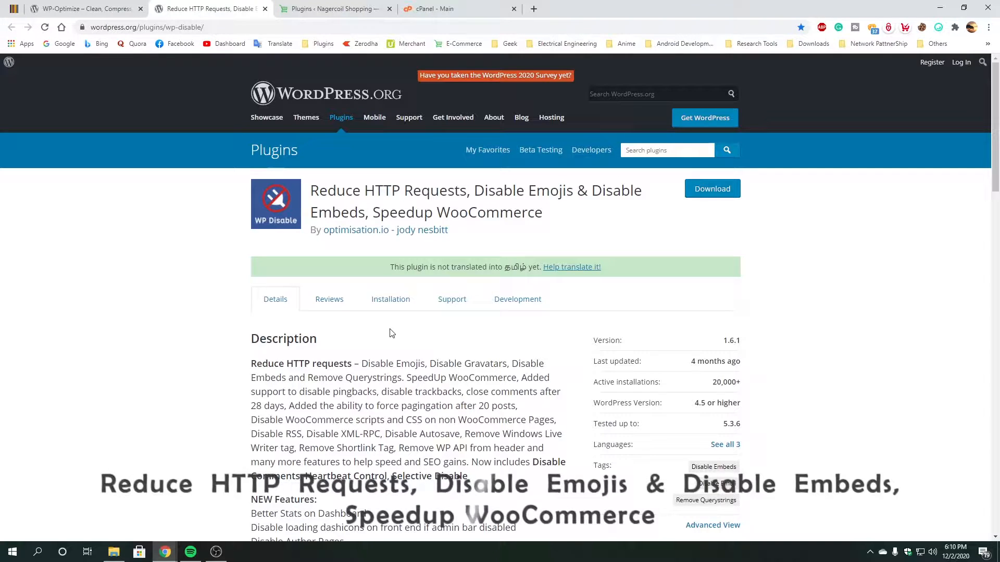
# Install and activate WP Disable from search results and load the Optimisation.io page.
pyautogui.click(332, 8)
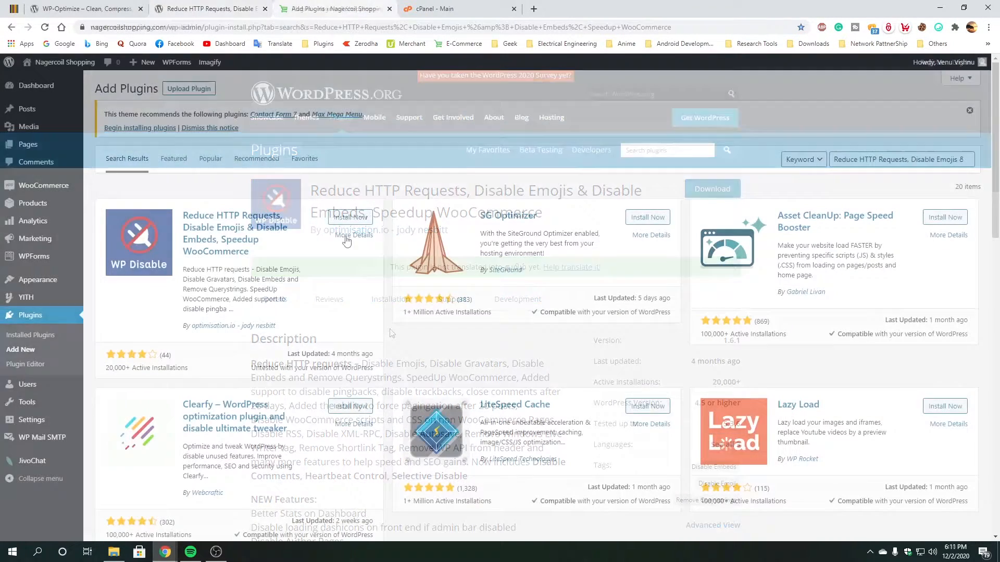
pyautogui.click(350, 217)
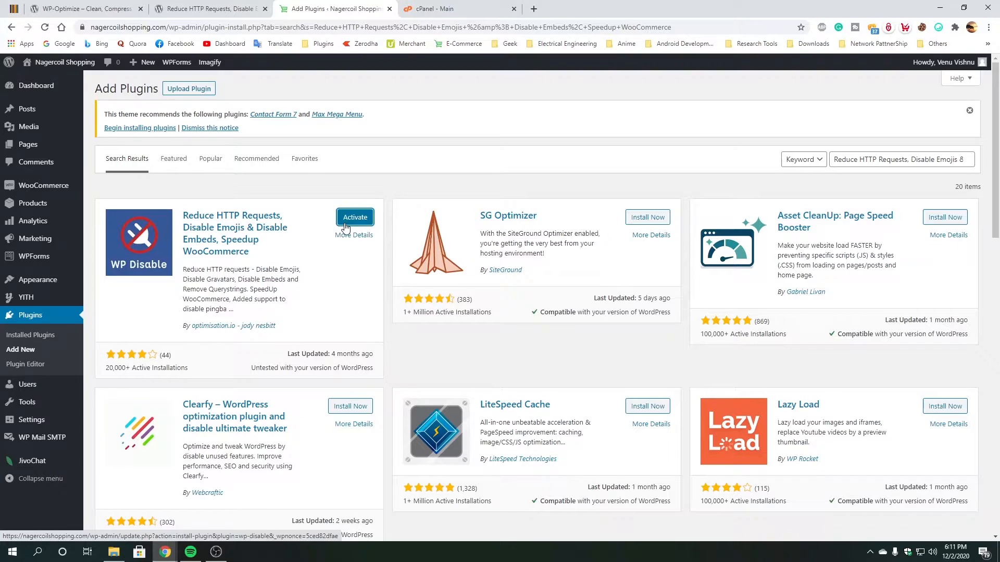
pyautogui.click(355, 218)
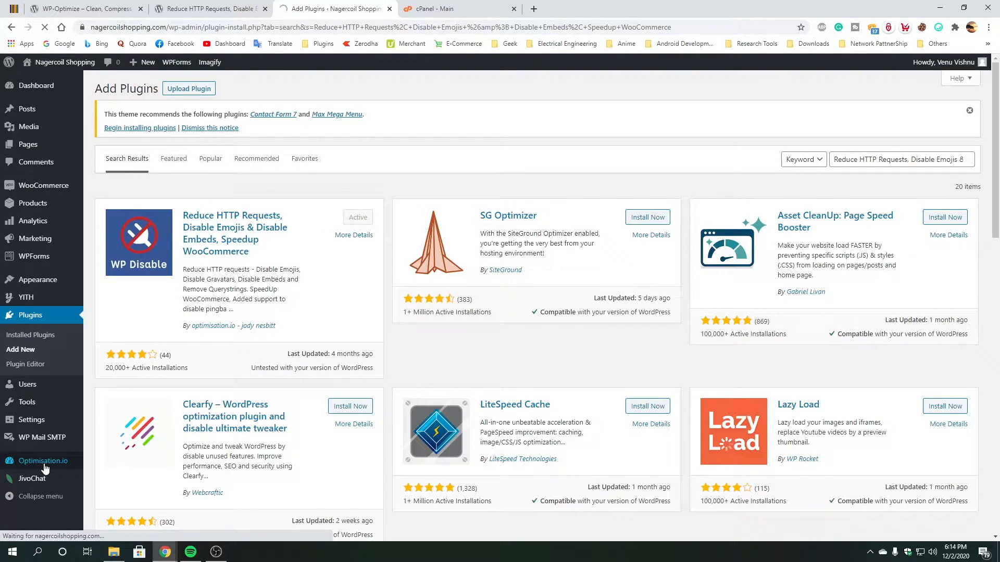
pyautogui.click(42, 461)
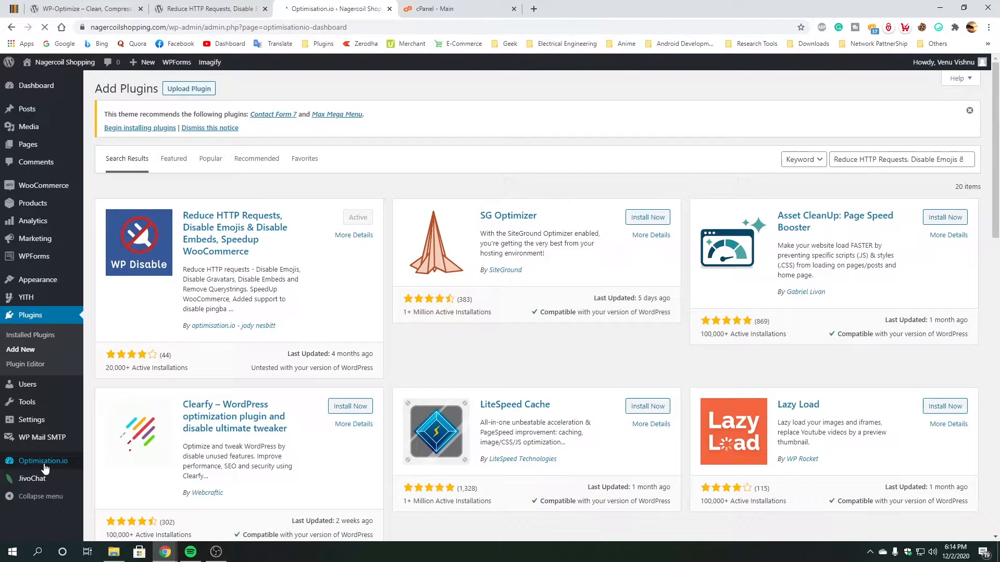
# Switch on Disable Emojis and Disable Embeds in Optimisation.io's request settings.
pyautogui.click(43, 460)
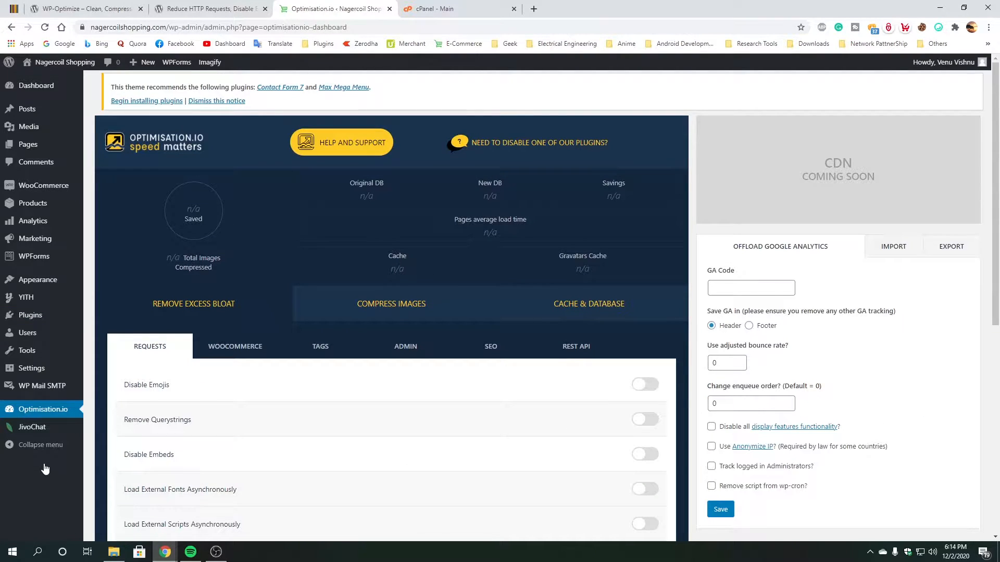
pyautogui.moveTo(42, 418)
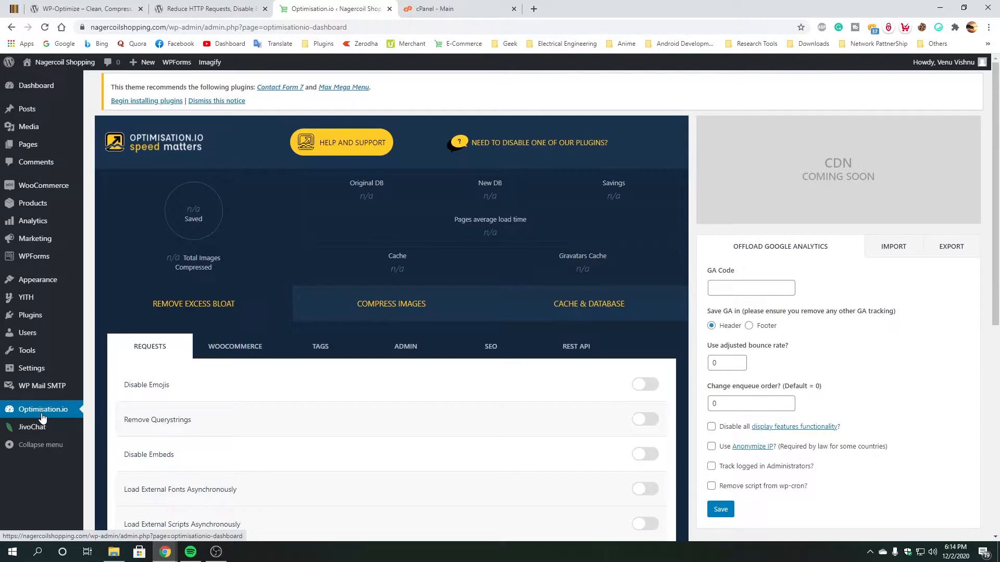
pyautogui.scroll(-3)
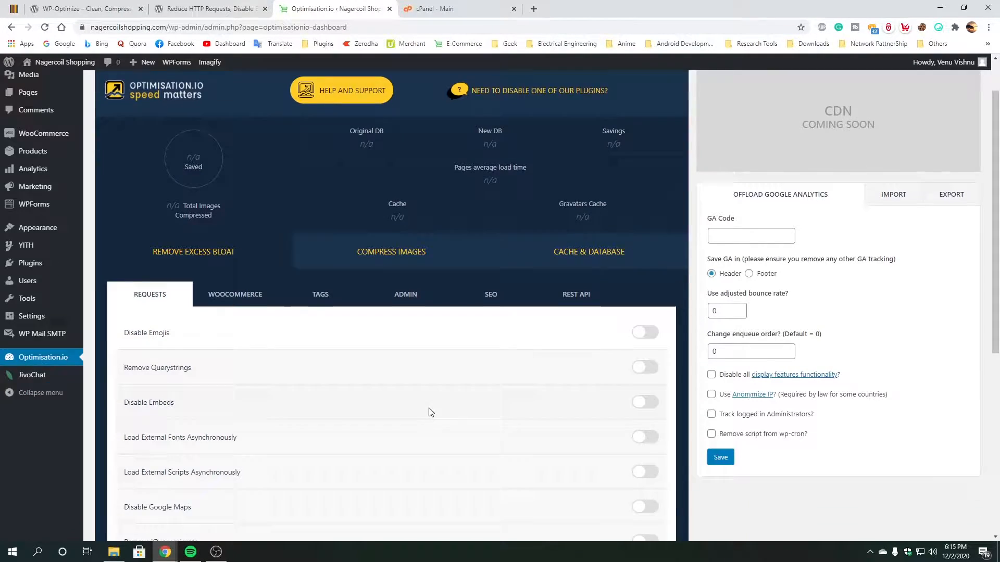
pyautogui.click(644, 229)
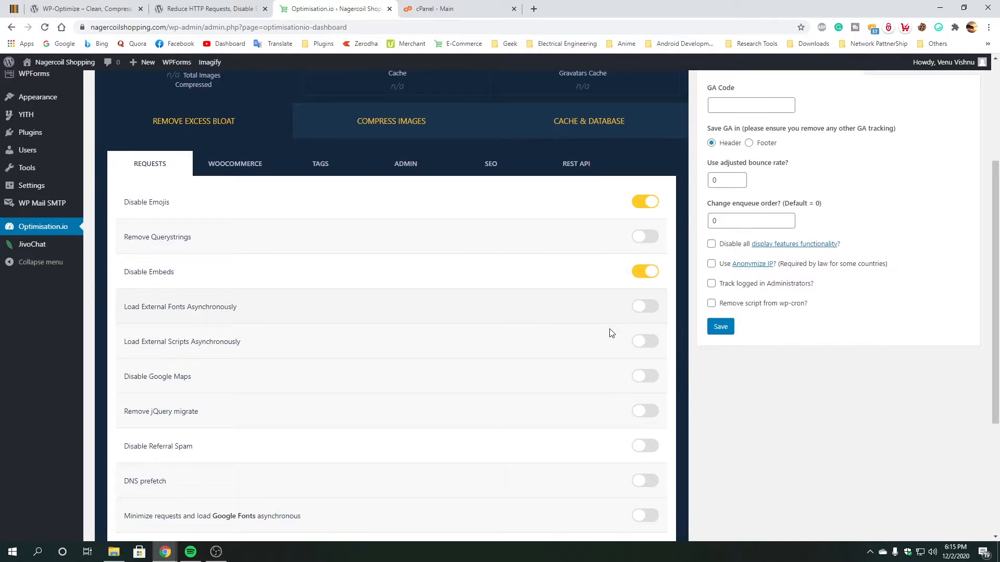
pyautogui.scroll(-3)
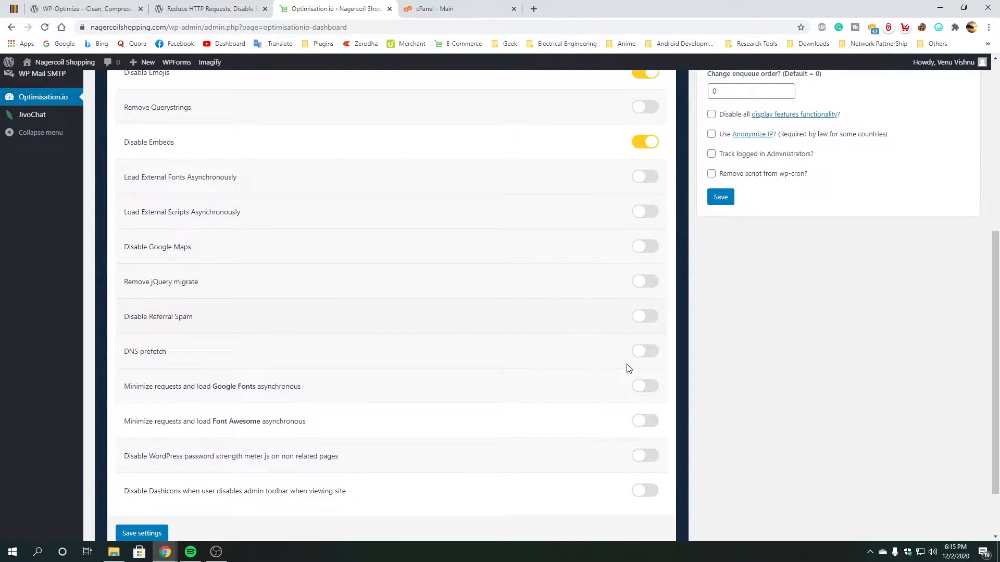
pyautogui.moveTo(506, 371)
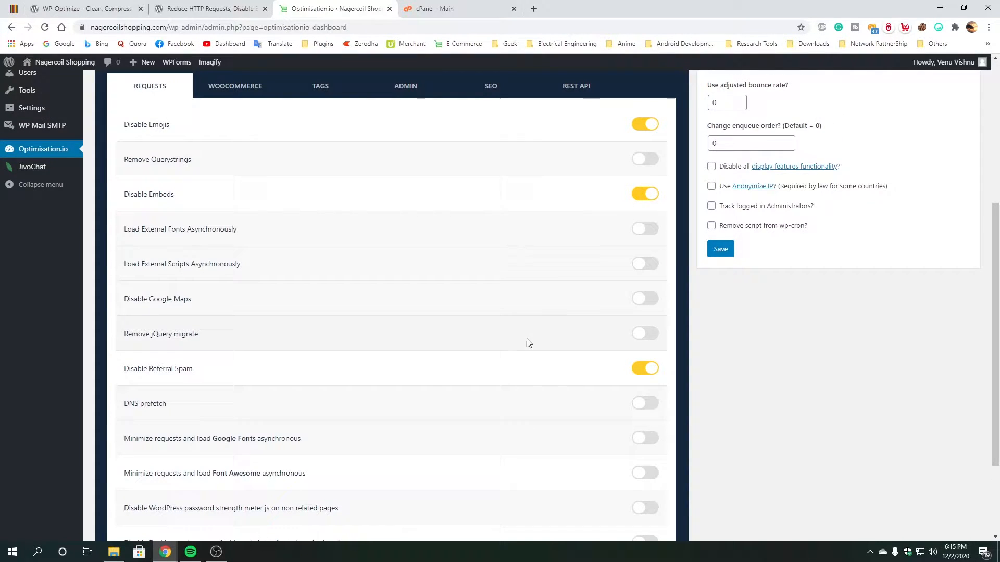
pyautogui.scroll(3)
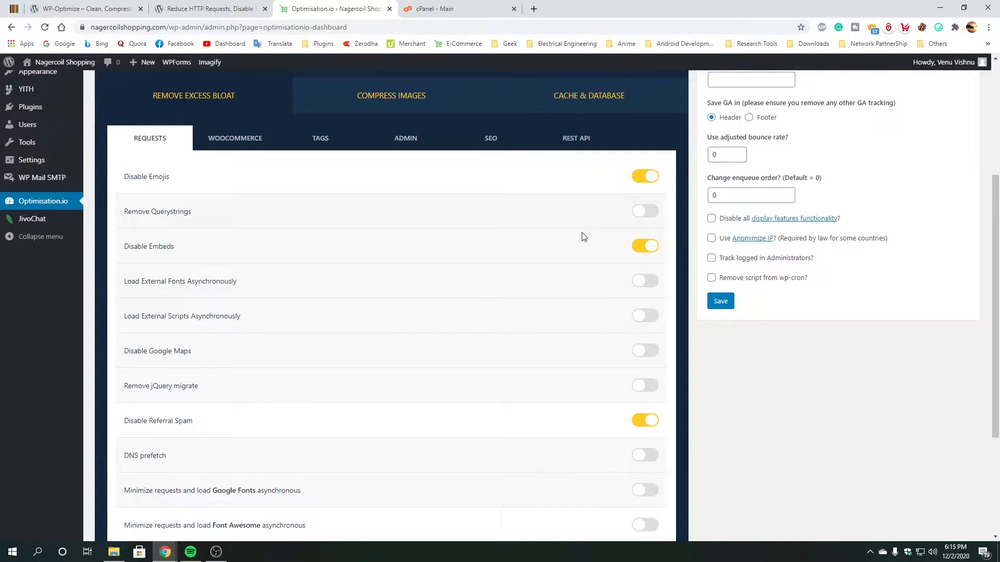
# Disable Google Maps, load external scripts and fonts asynchronously, and remove jQuery migrate.
pyautogui.click(645, 350)
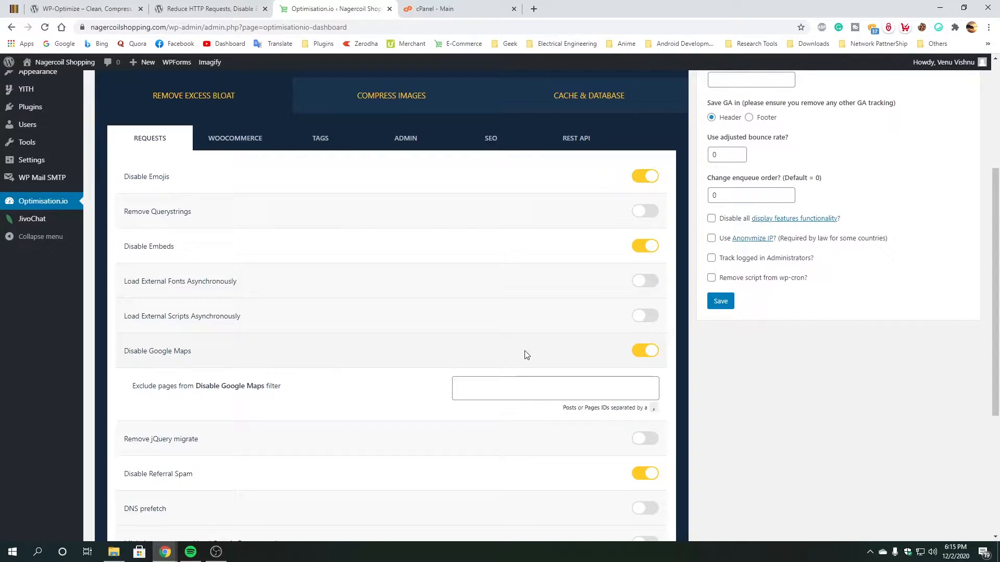
pyautogui.scroll(-3)
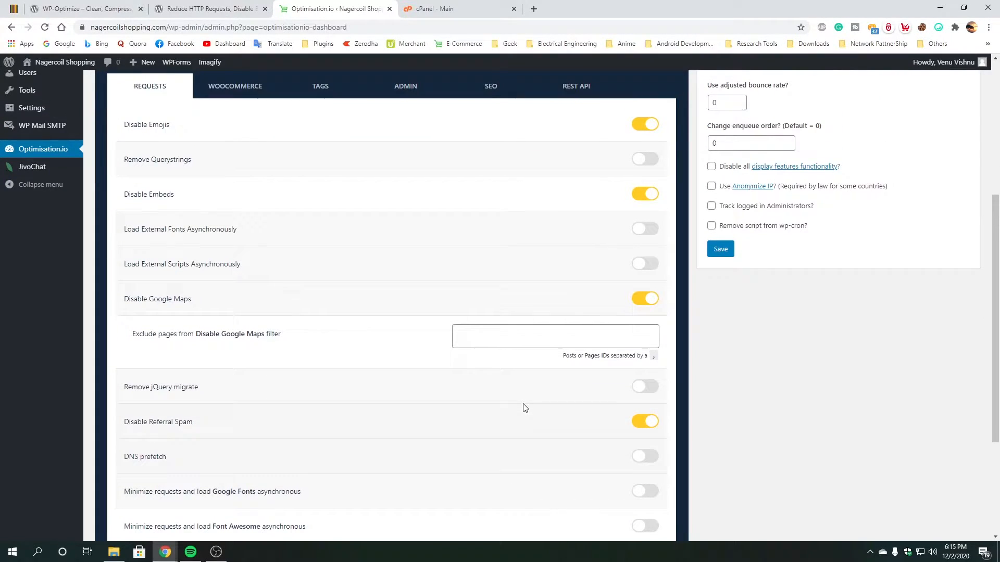
pyautogui.click(645, 263)
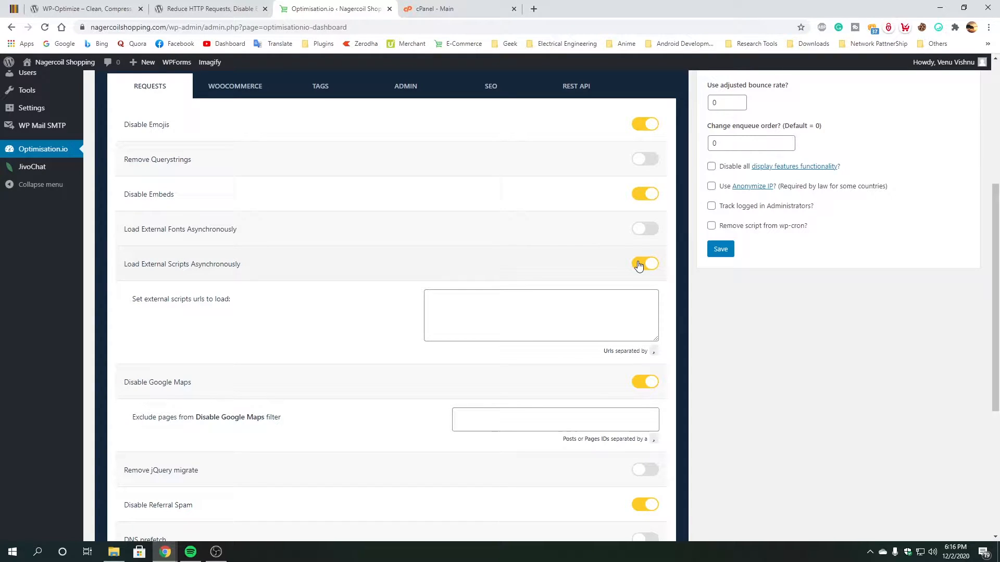
pyautogui.click(645, 228)
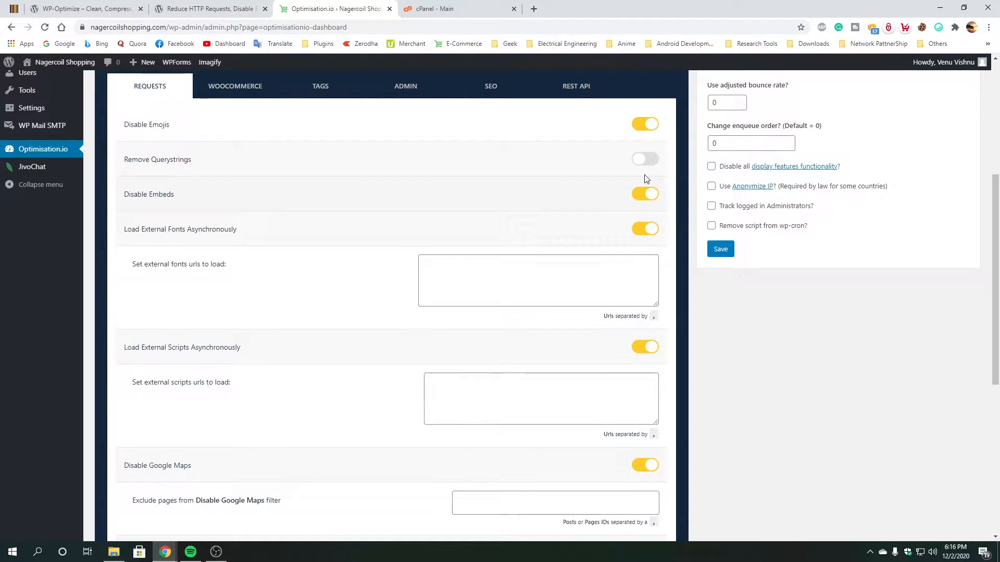
pyautogui.scroll(-3)
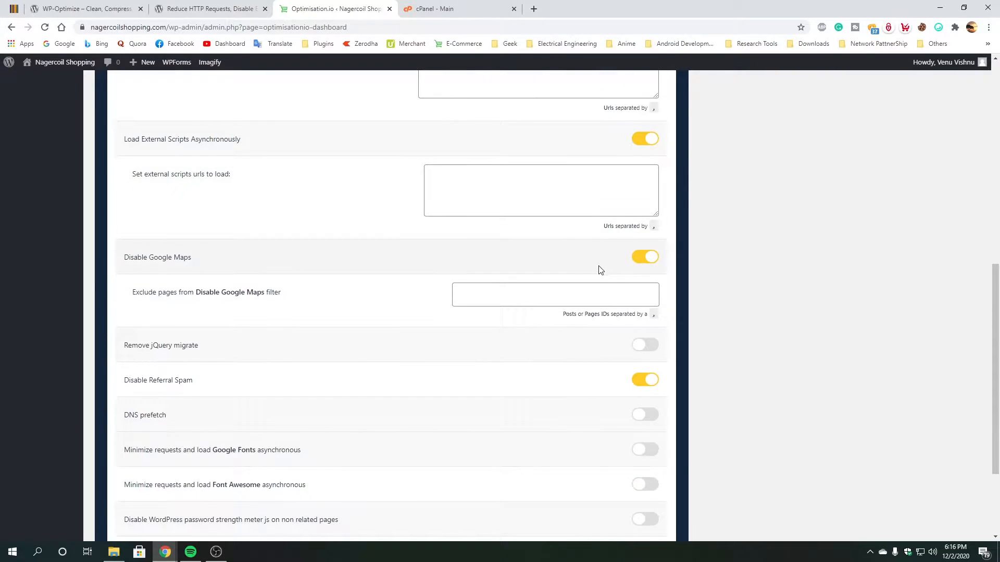
pyautogui.scroll(-3)
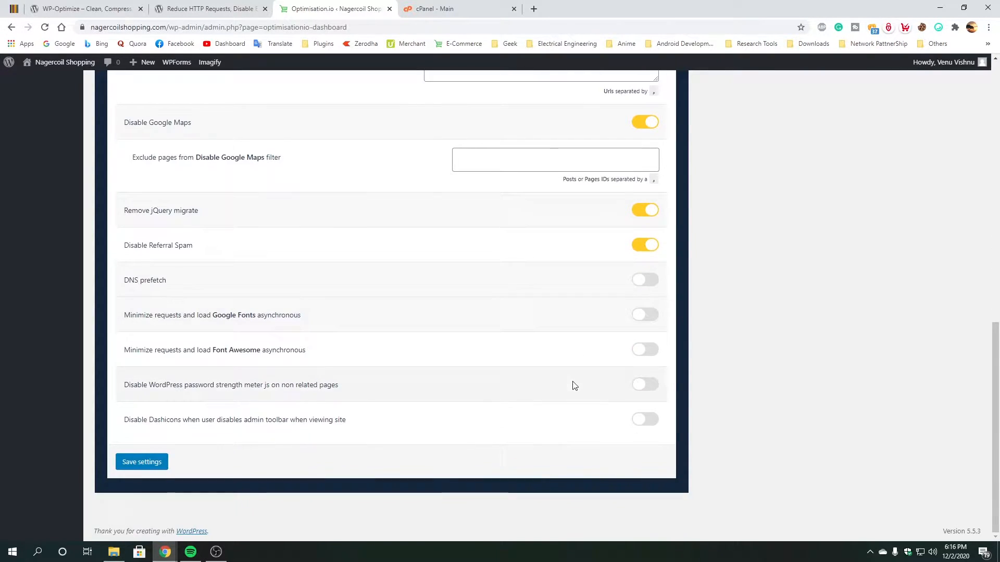
pyautogui.moveTo(639, 393)
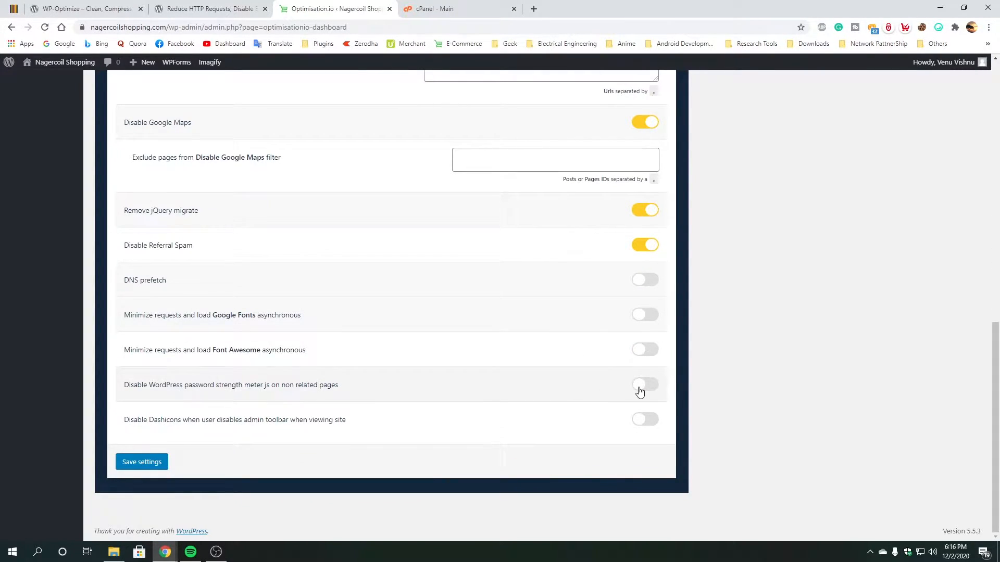
pyautogui.click(644, 385)
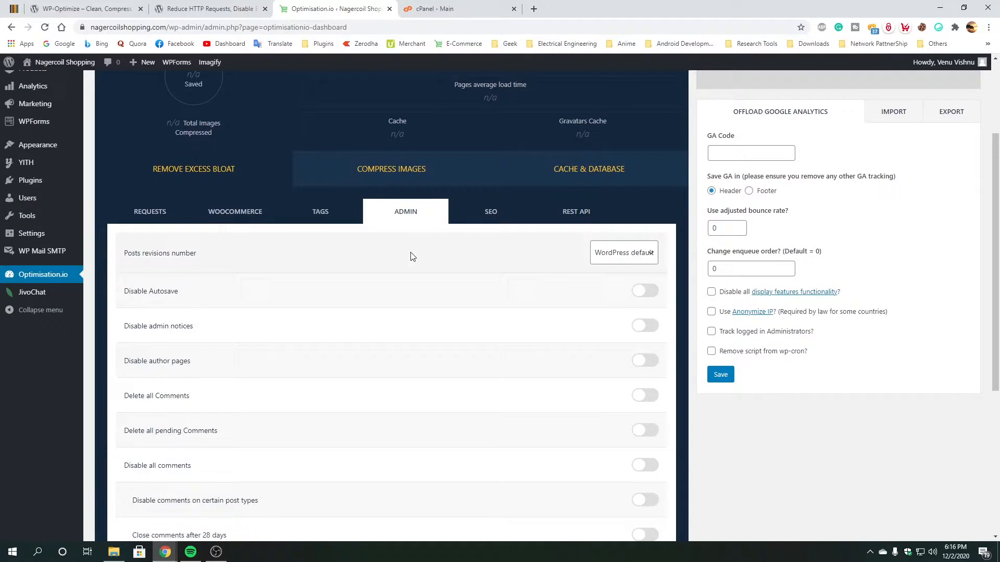
pyautogui.moveTo(428, 372)
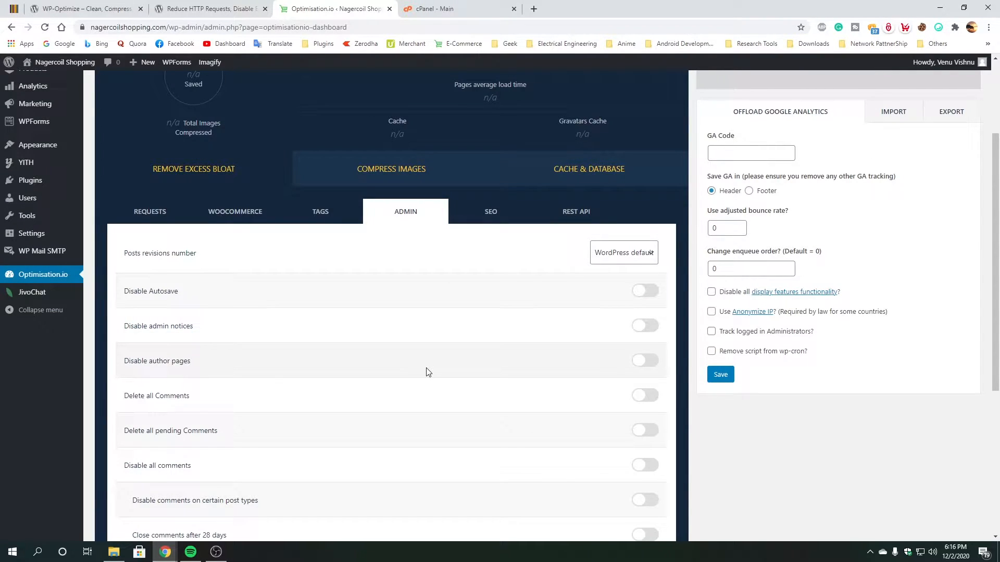
# Review Optimisation.io's Admin options and open the SEO bloat removal settings.
pyautogui.scroll(-3)
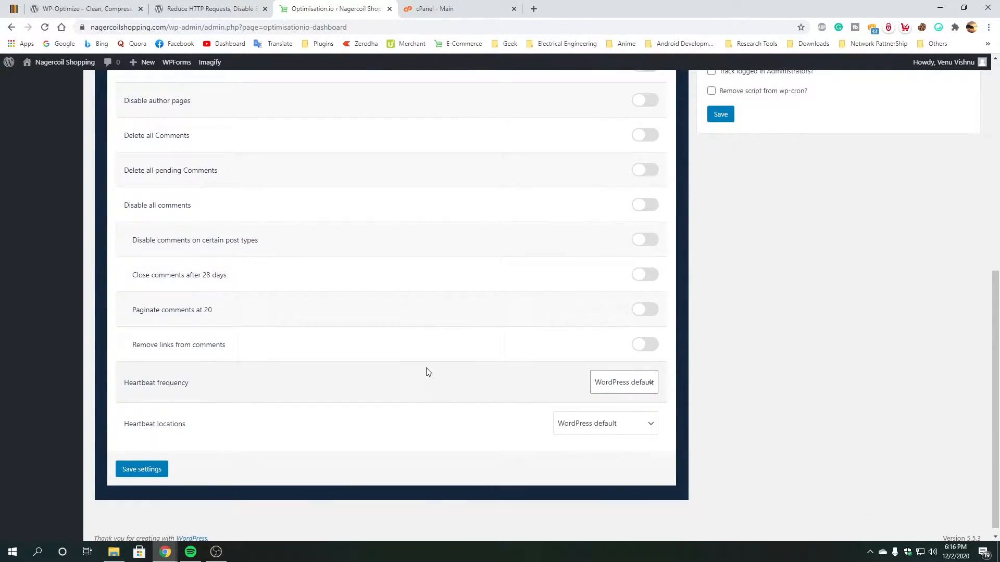
pyautogui.scroll(3)
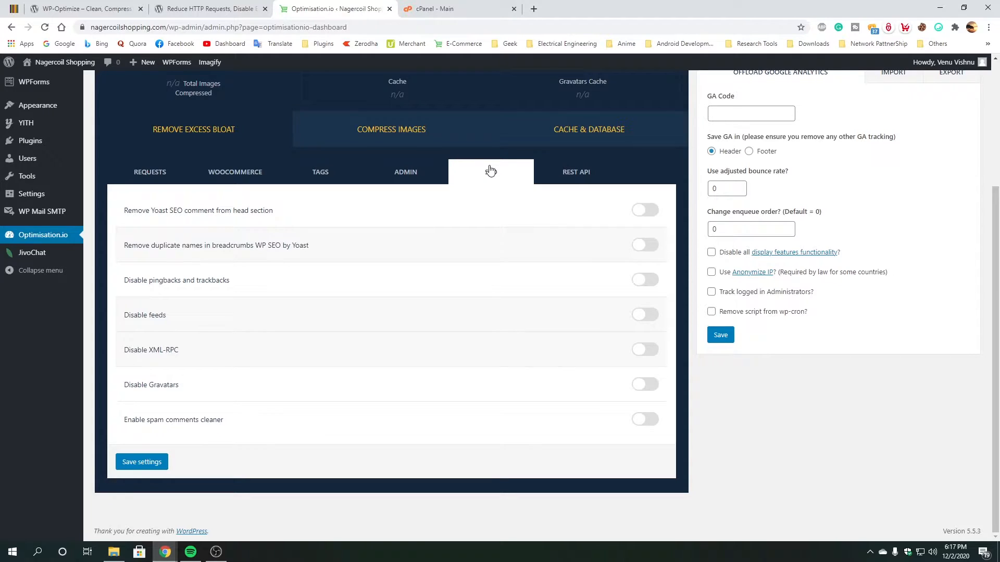
pyautogui.click(644, 384)
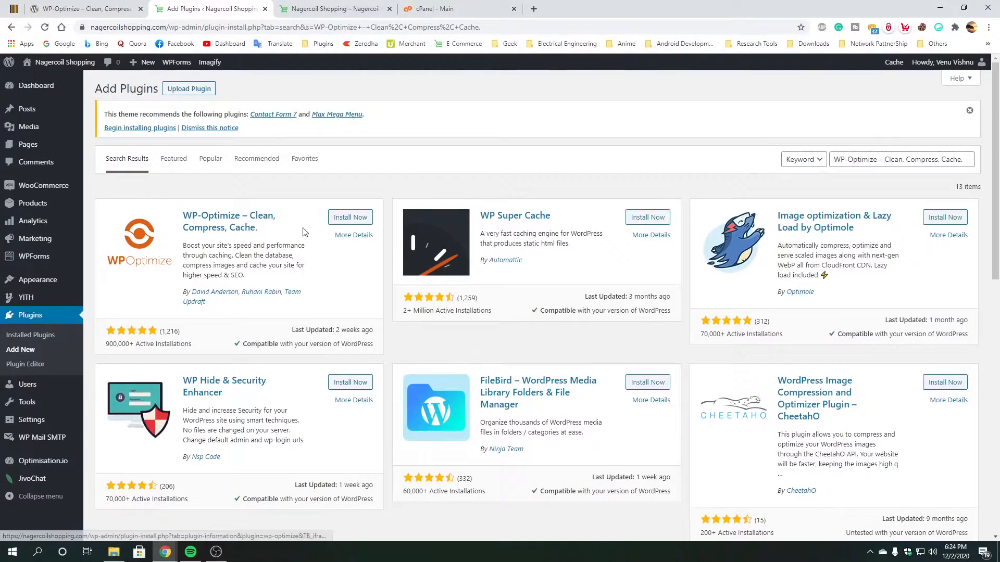
# Install WP-Optimize and open its Database cleanup page from the sidebar.
pyautogui.click(350, 217)
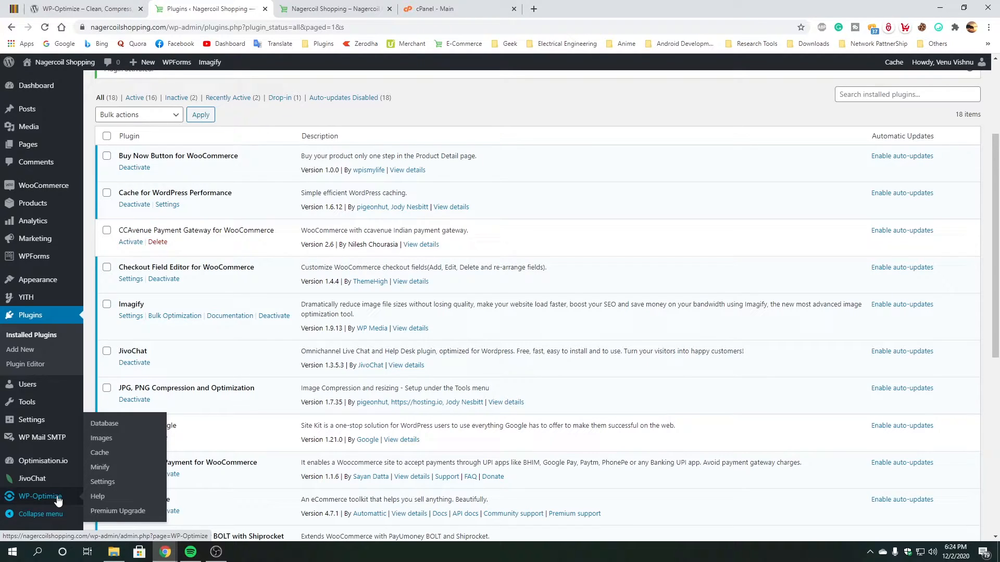
pyautogui.moveTo(101, 437)
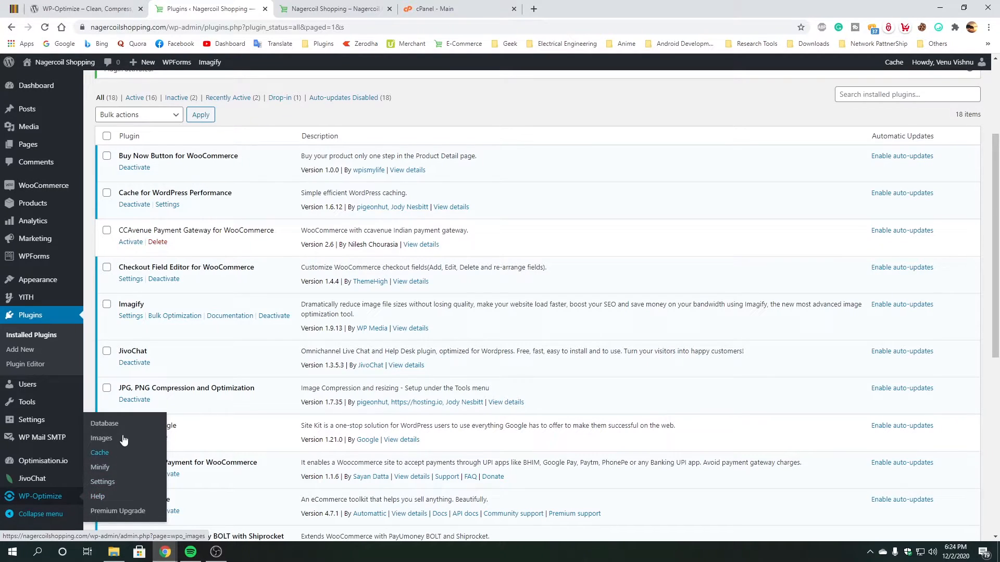
pyautogui.click(104, 424)
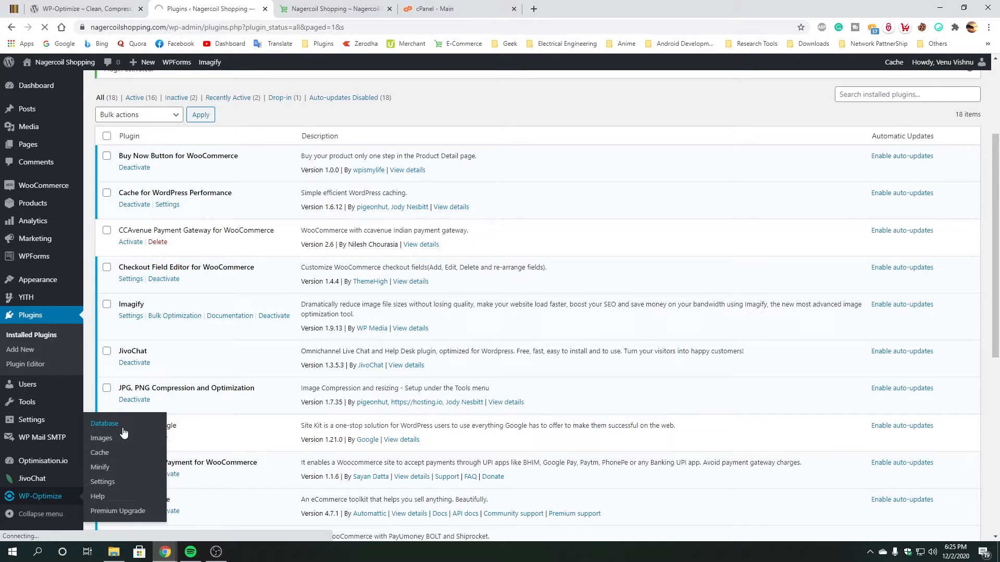
pyautogui.click(105, 423)
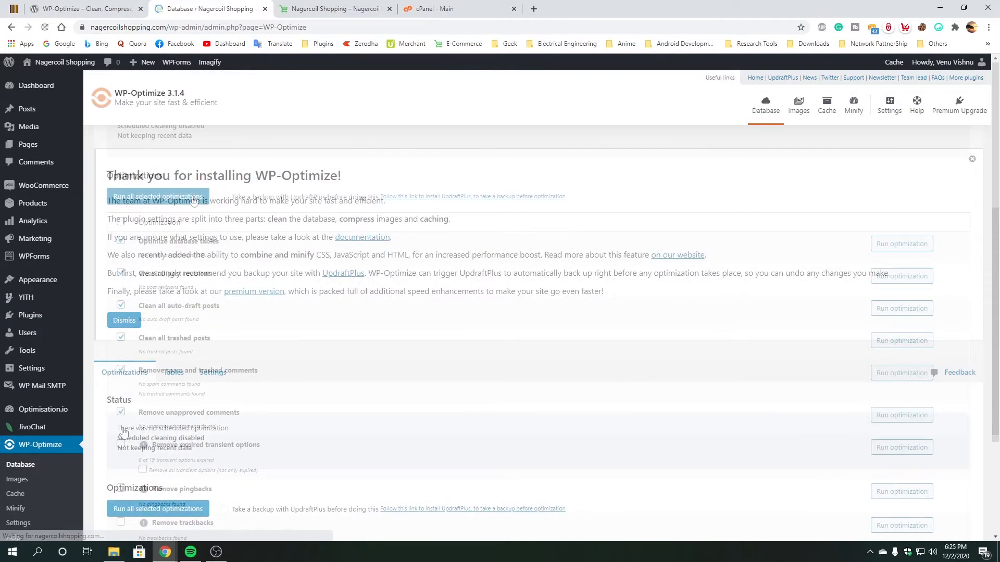
# Run all selected WP-Optimize database optimizations, then view the Images compression settings.
pyautogui.click(124, 320)
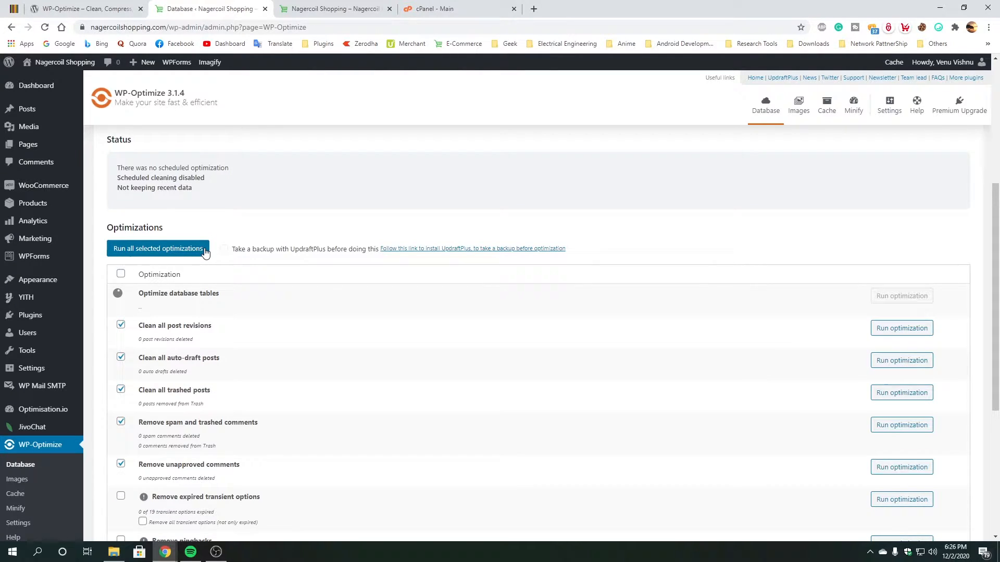
pyautogui.click(157, 248)
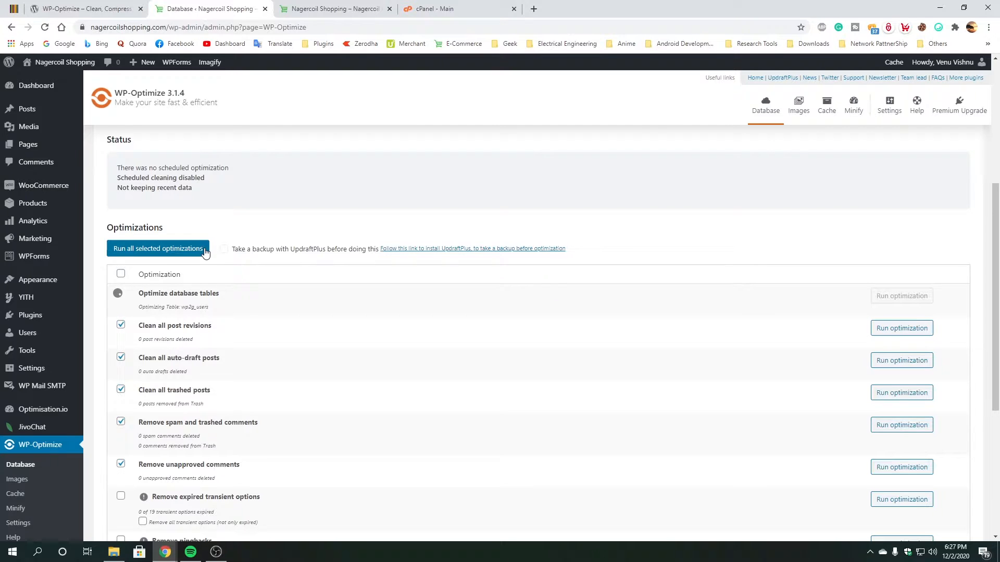
pyautogui.click(797, 103)
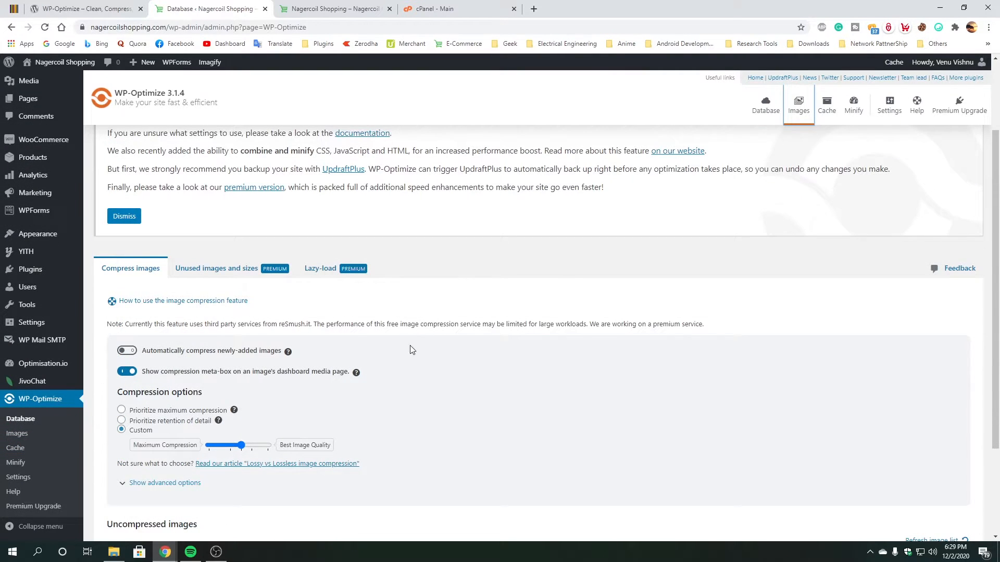
# Review WP-Optimize's Images and Cache advanced settings, then reach the Minify status page.
pyautogui.scroll(-3)
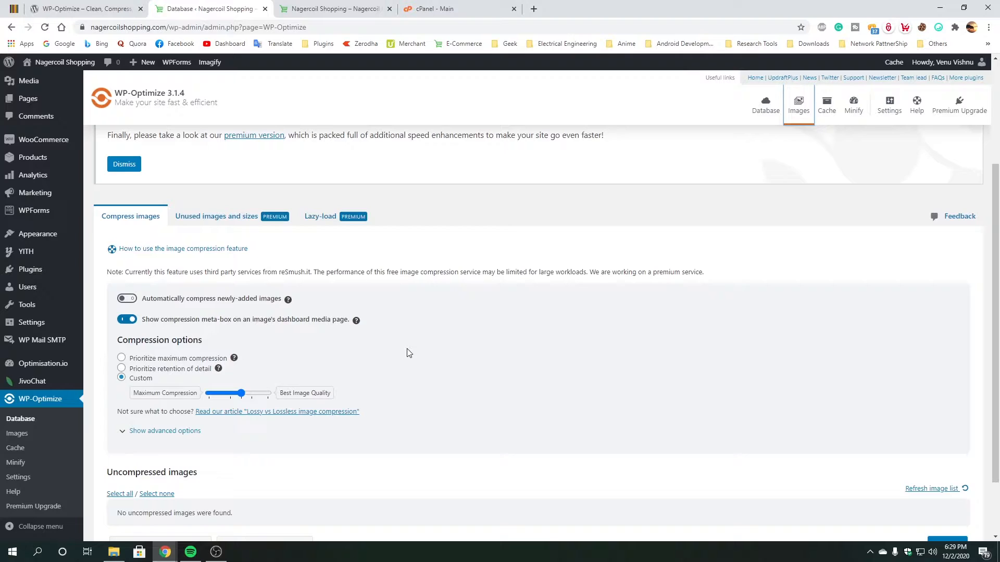
pyautogui.moveTo(288, 301)
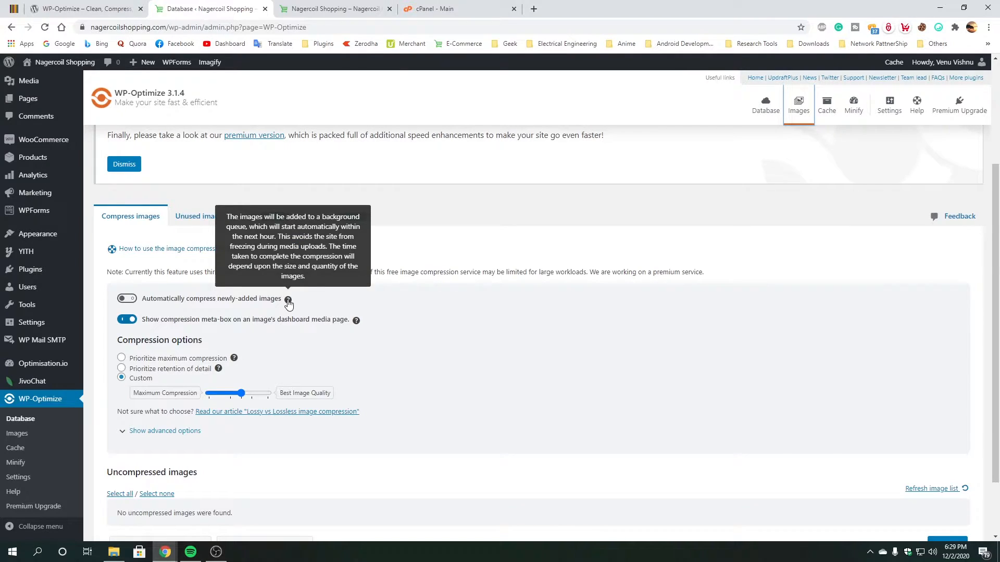
pyautogui.click(126, 298)
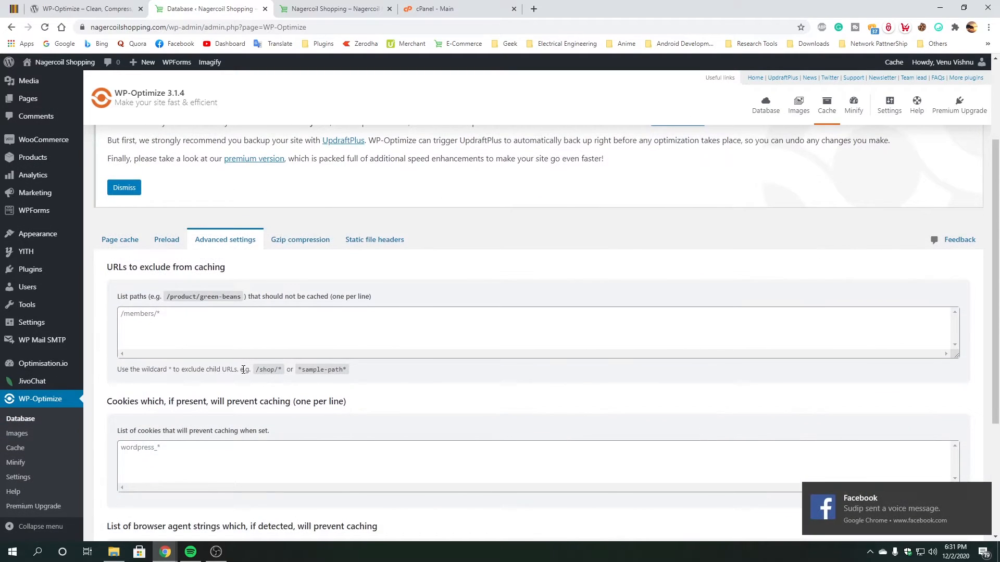
pyautogui.scroll(-3)
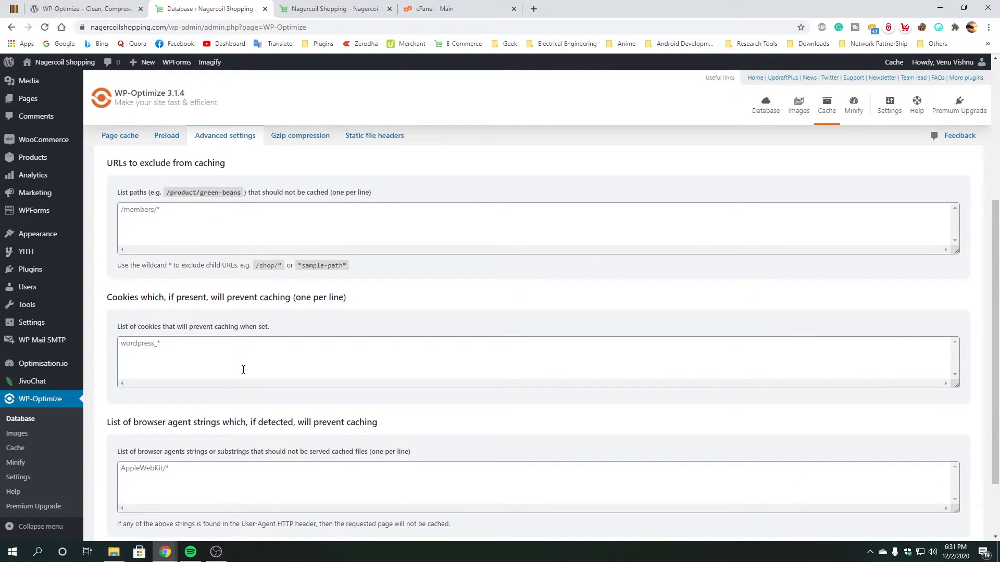
pyautogui.click(852, 103)
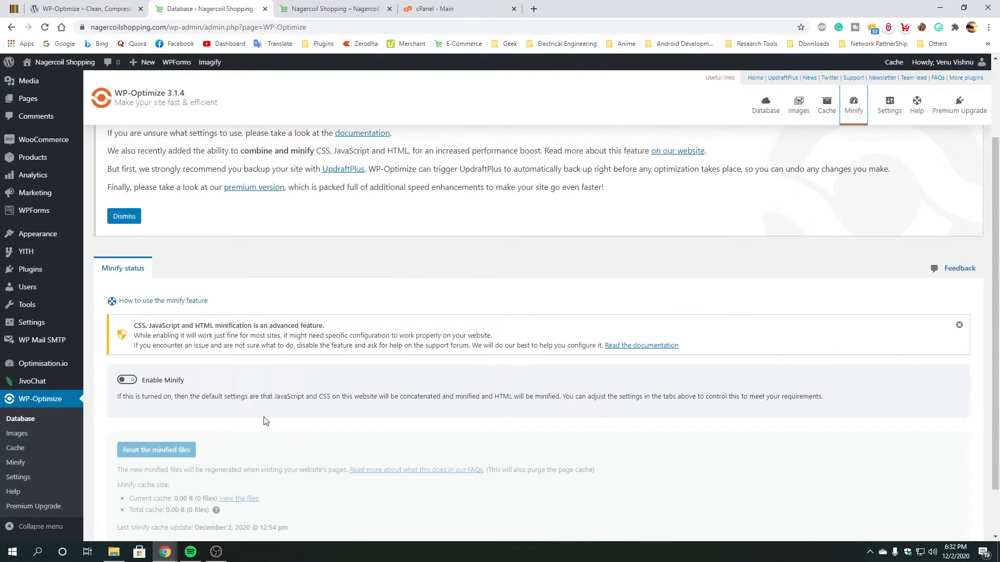
# Turn on Enable Minify in WP-Optimize and reset the minified files.
pyautogui.click(126, 380)
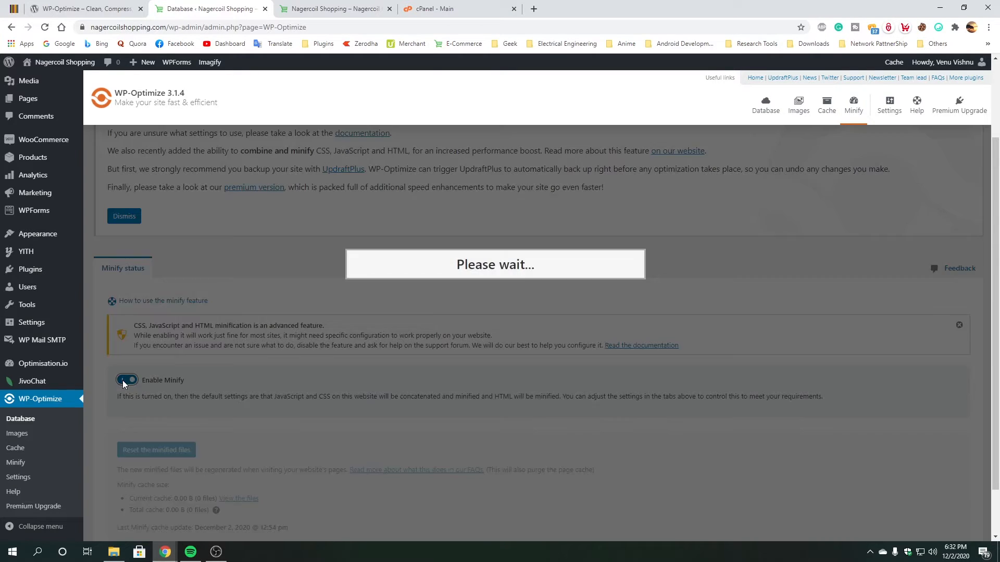
pyautogui.click(126, 380)
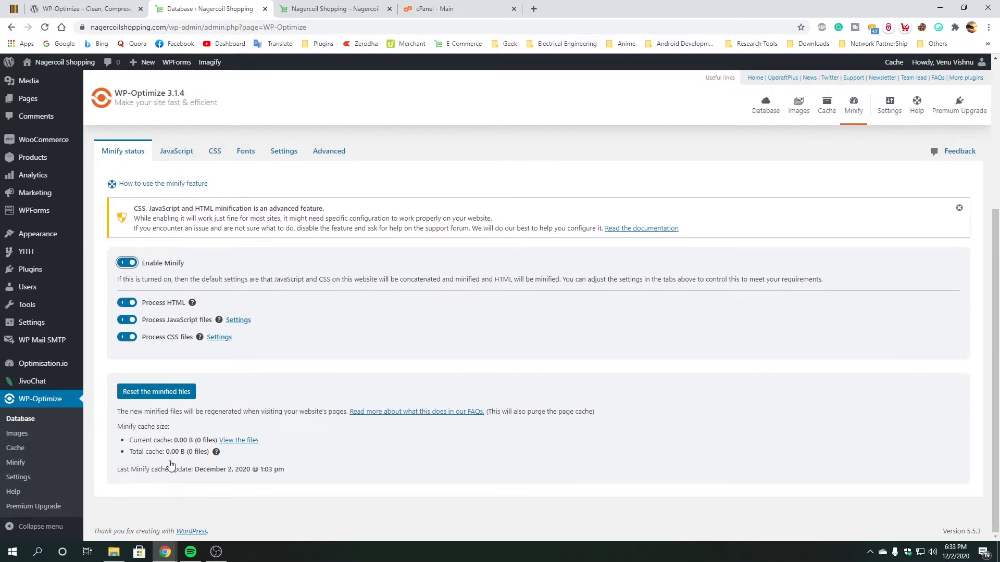
pyautogui.scroll(3)
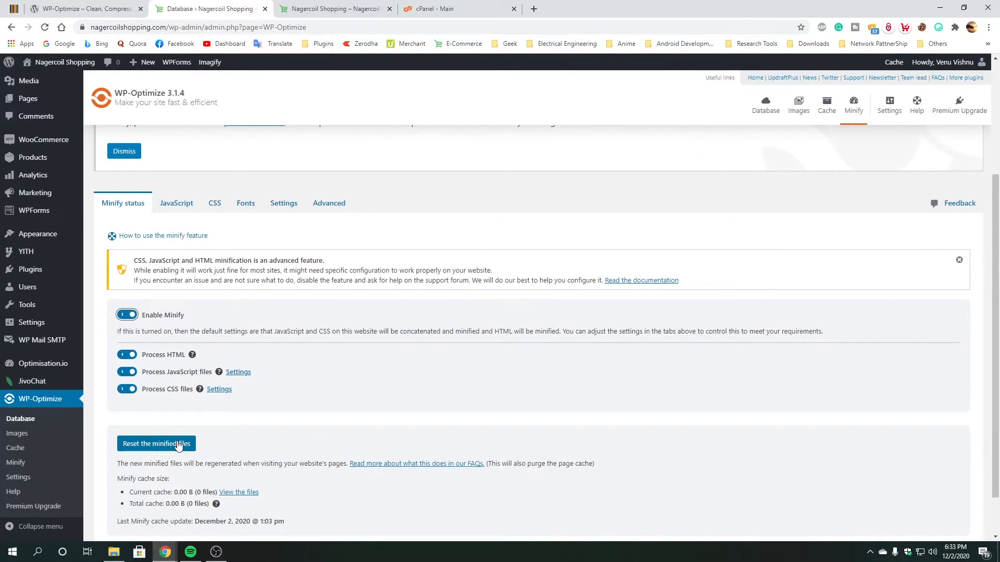
pyautogui.click(156, 443)
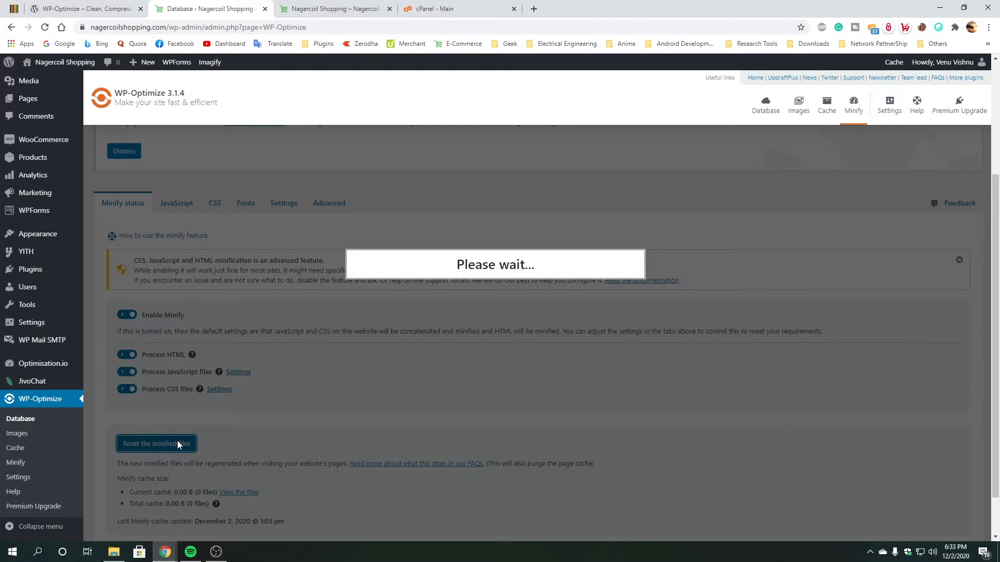
# Check the JavaScript minification options, then switch to the cPanel dashboard tab.
pyautogui.click(176, 255)
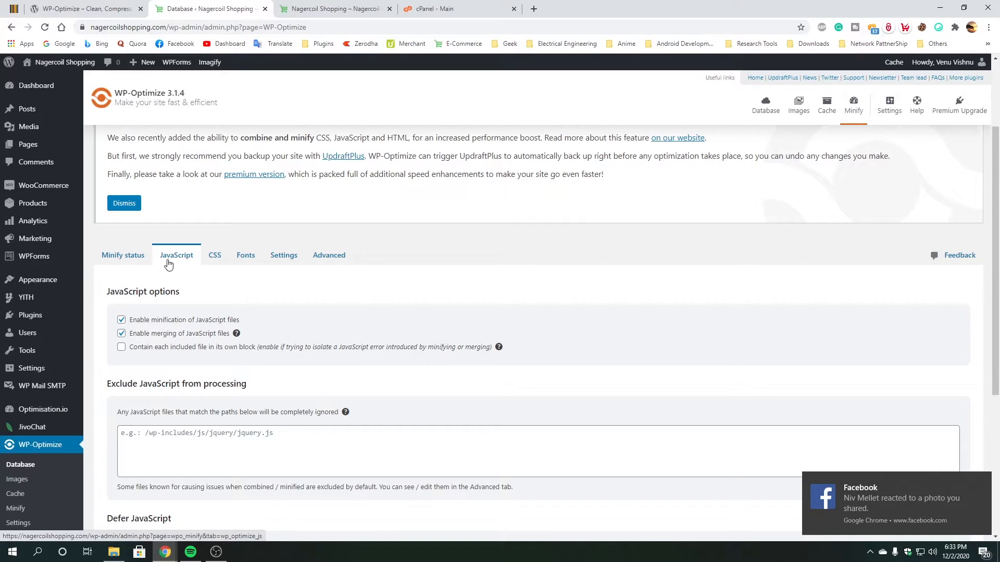
pyautogui.scroll(3)
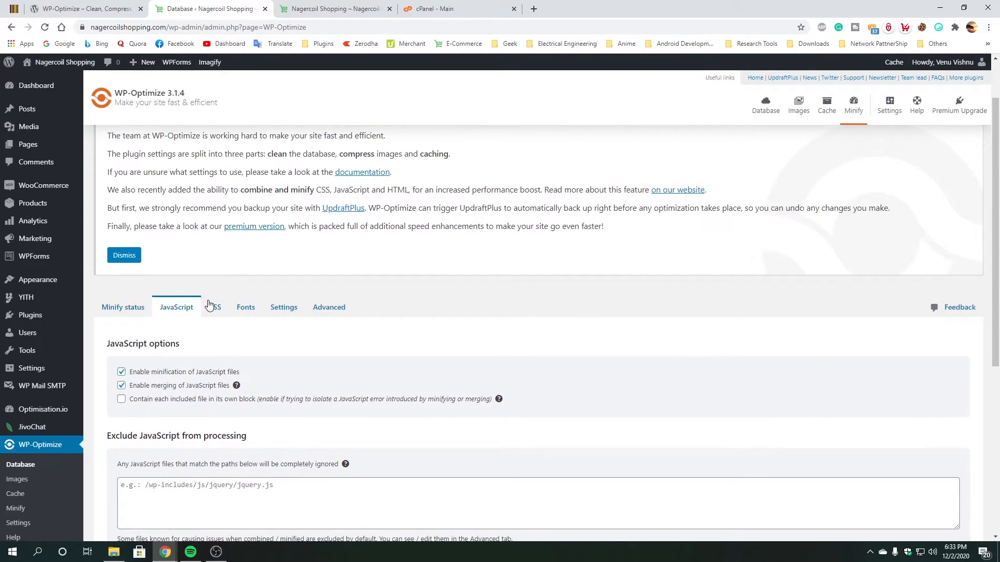
pyautogui.click(574, 8)
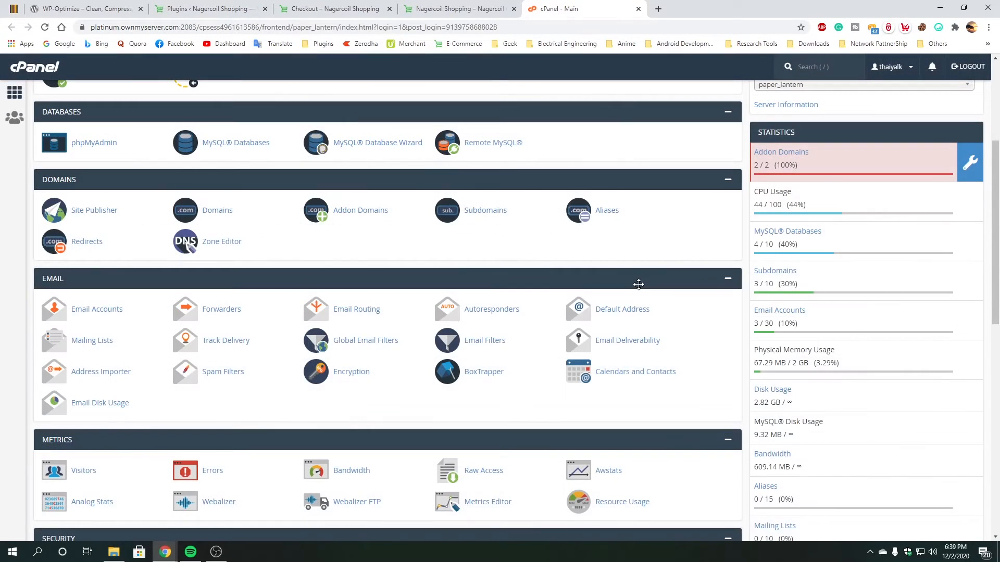
pyautogui.moveTo(644, 245)
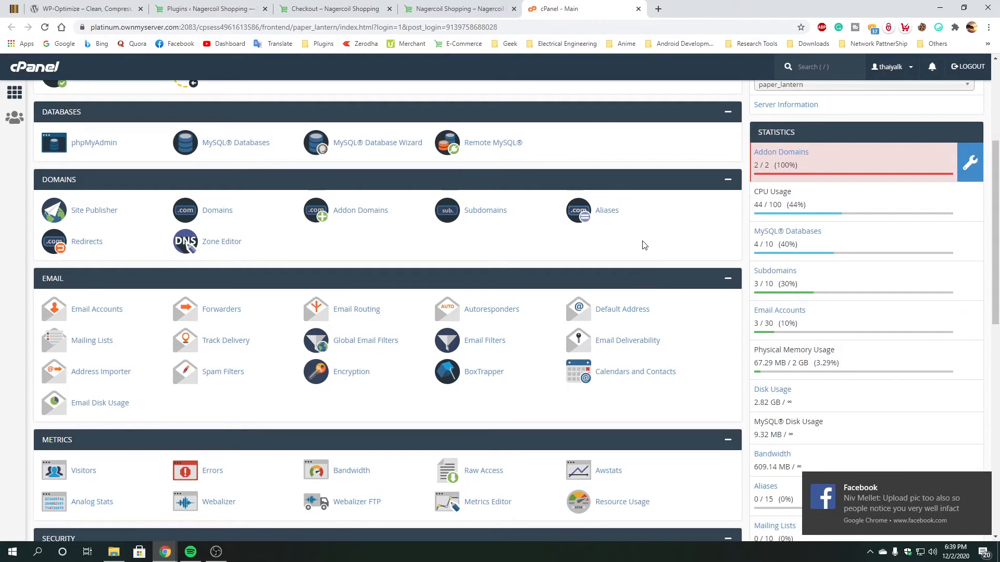